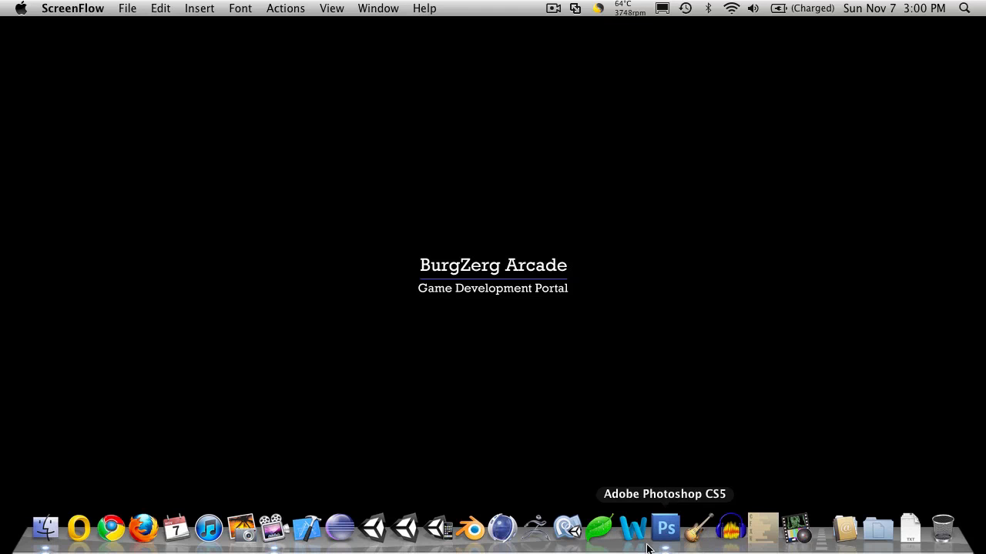
Step: Launch Photoshop and create a new 720x720 px document with a white background
click(665, 528)
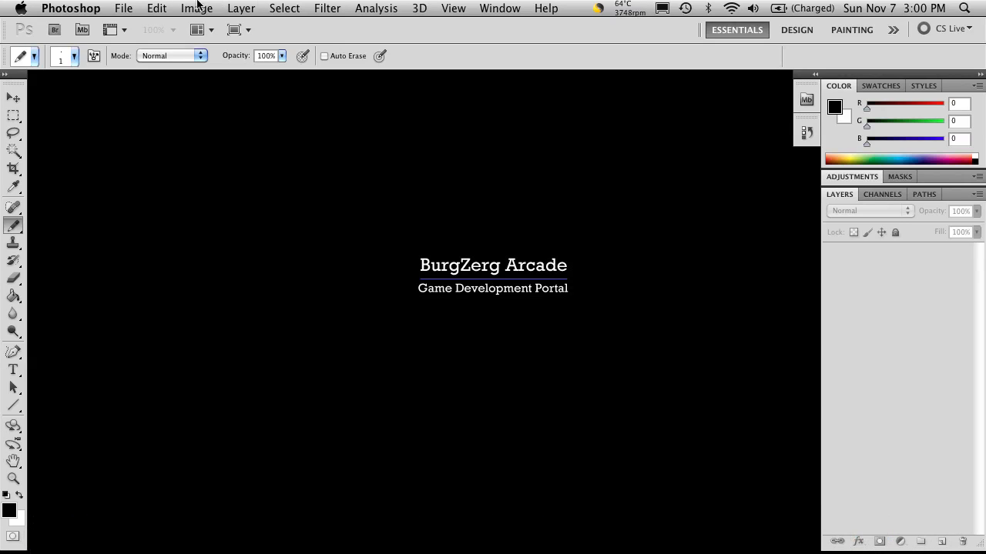
click(123, 7)
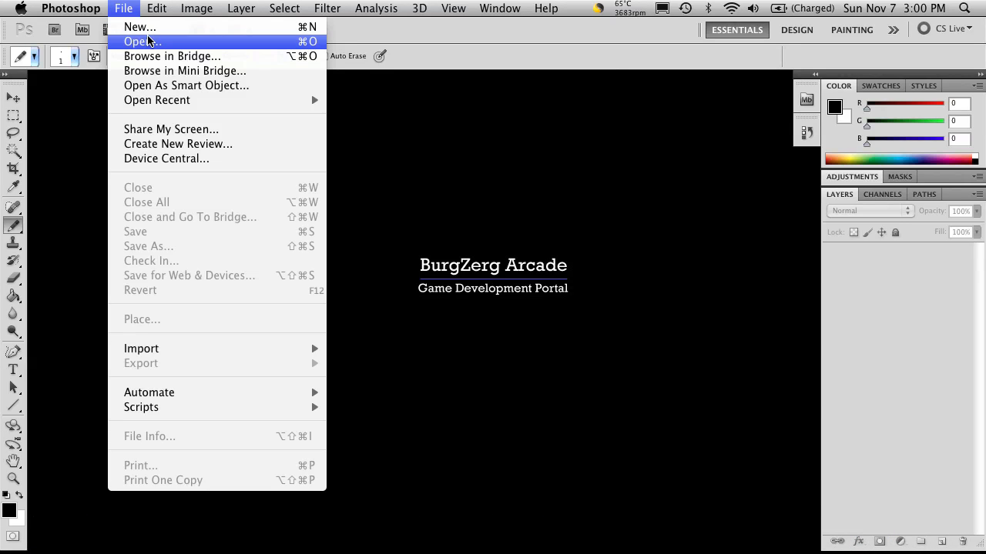
click(139, 27)
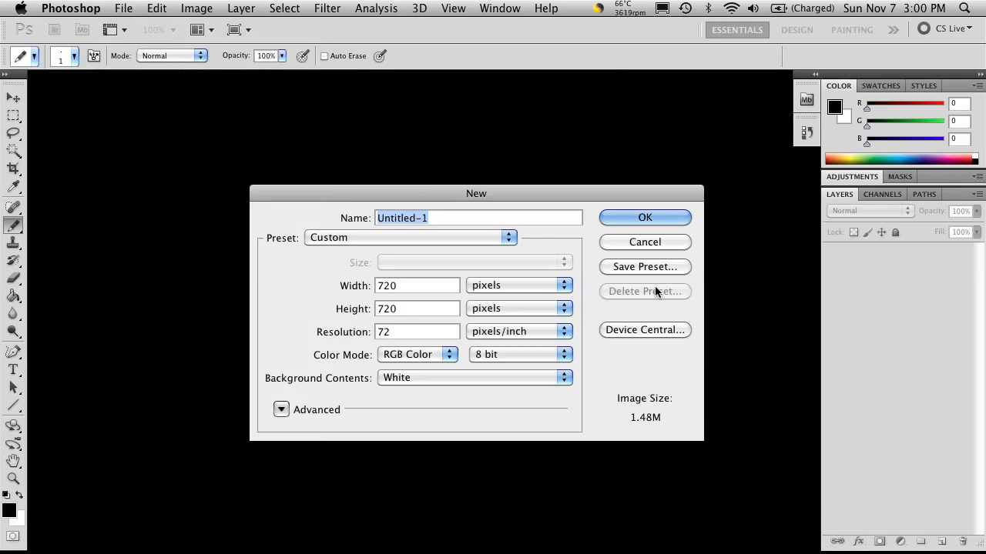
click(644, 217)
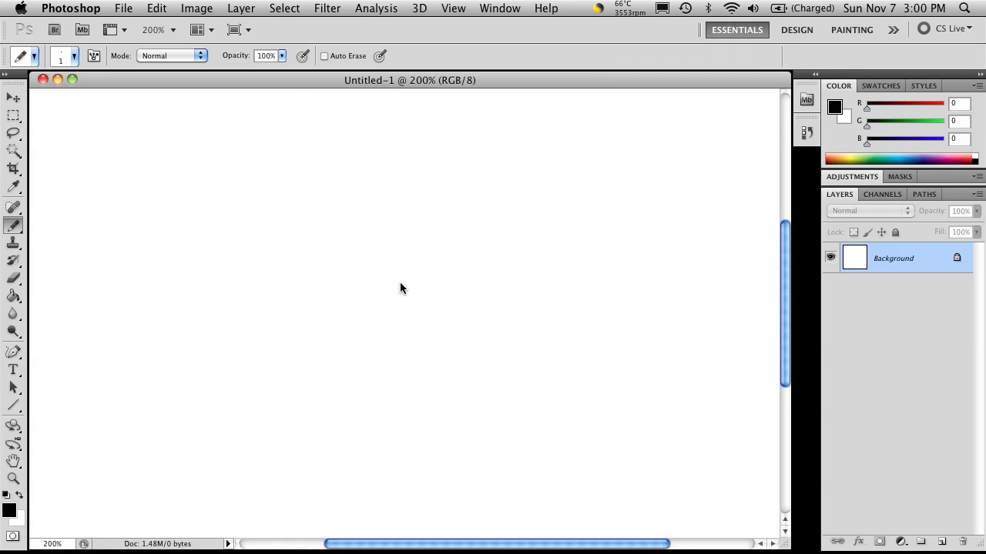
mouse_move(222, 305)
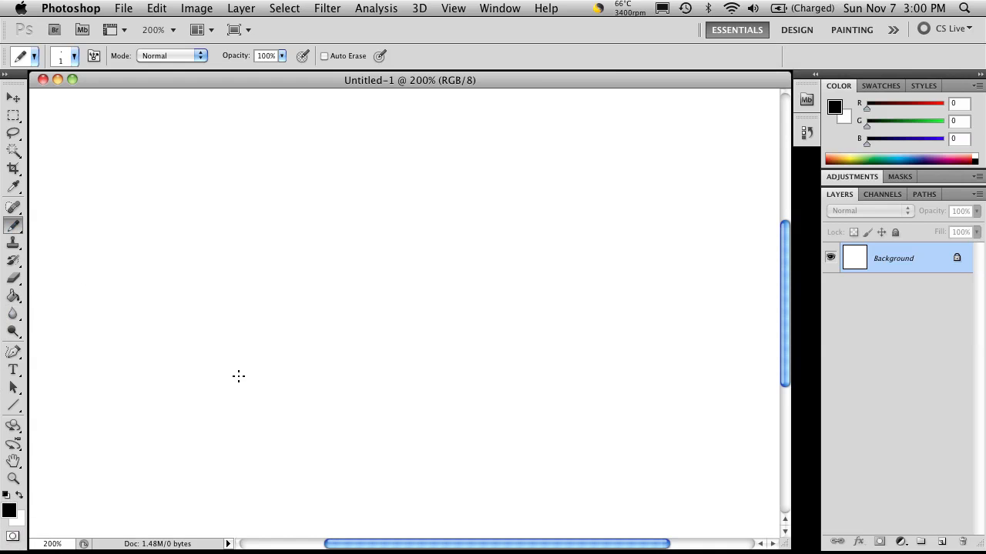
mouse_move(243, 375)
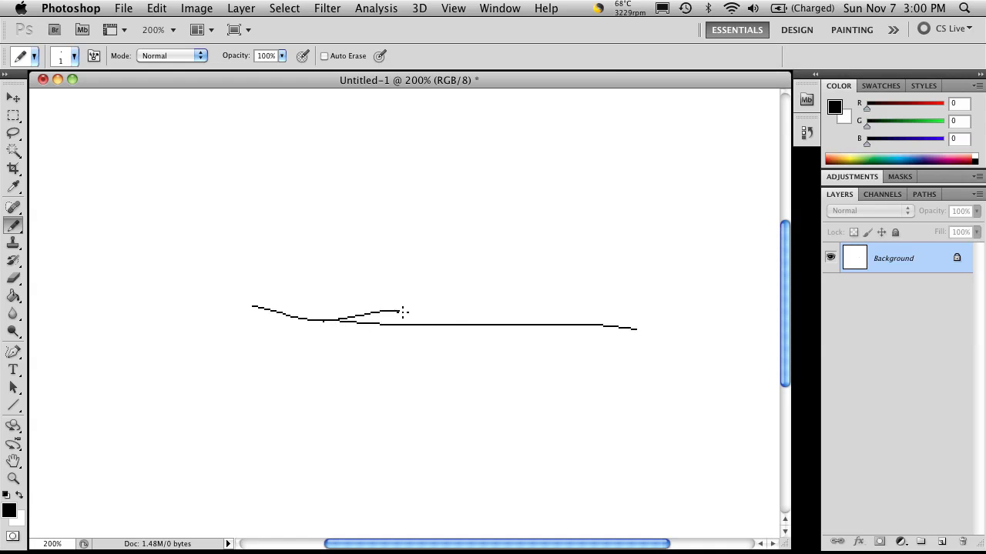
Step: Pencil a wavy horizontal ground line with small marks across the canvas middle
drag(400, 316, 454, 332)
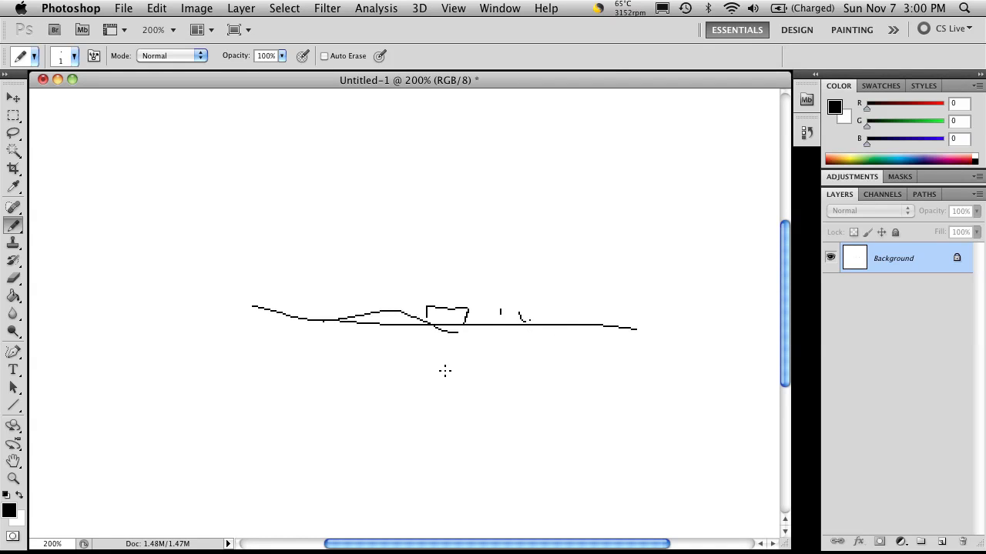
mouse_move(659, 323)
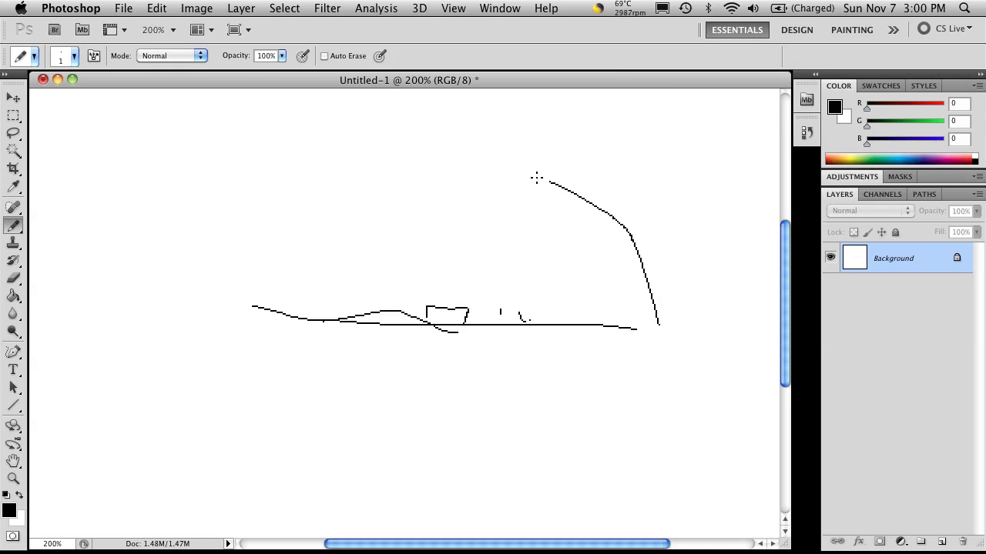
Step: Pencil the arc over the top, down the left, and along the bottom into a closed oval
drag(537, 177, 260, 239)
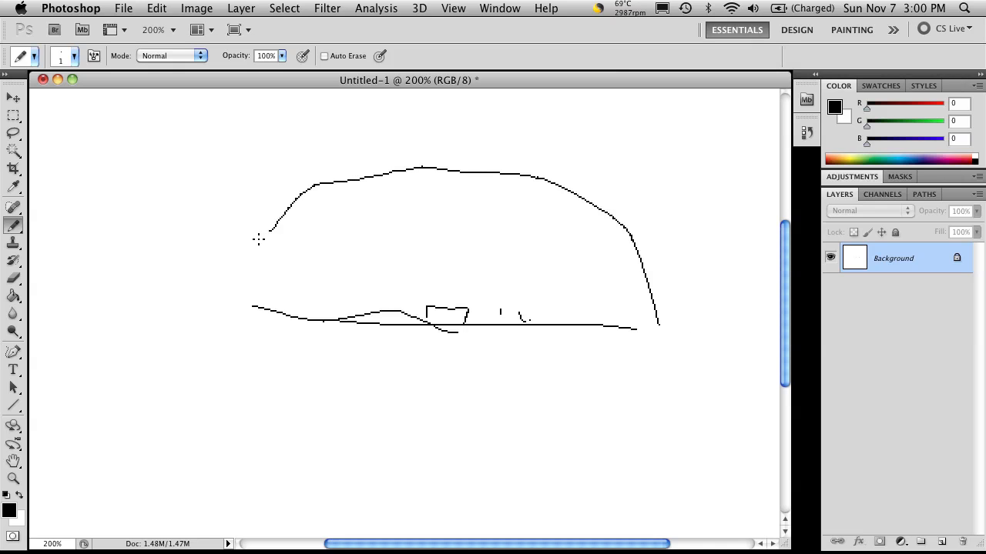
drag(258, 237, 622, 447)
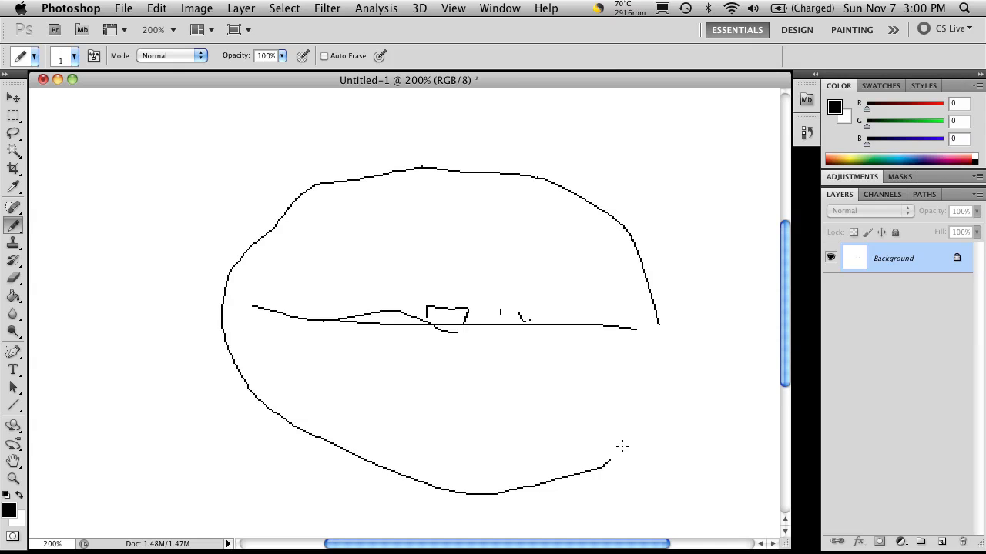
drag(605, 463, 656, 323)
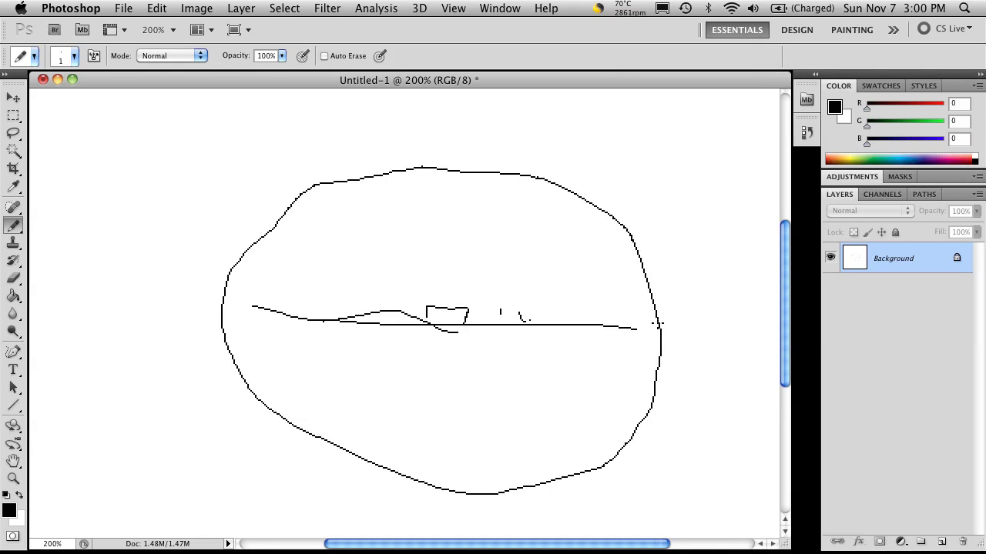
mouse_move(571, 334)
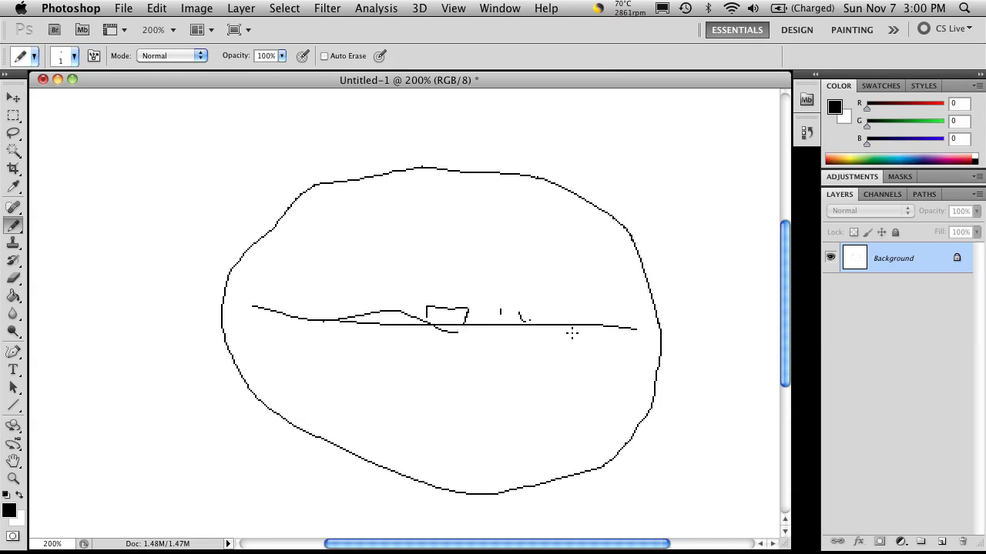
mouse_move(486, 339)
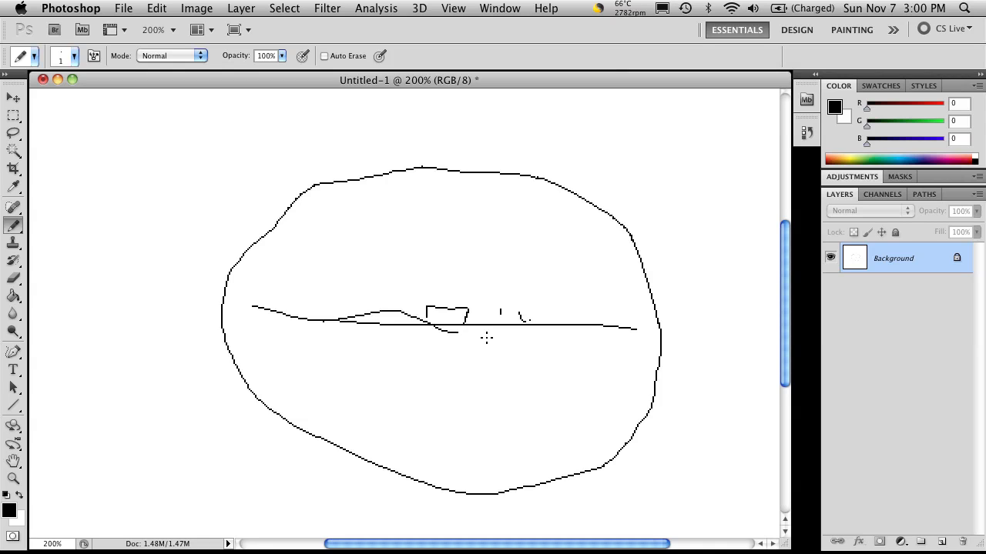
mouse_move(455, 337)
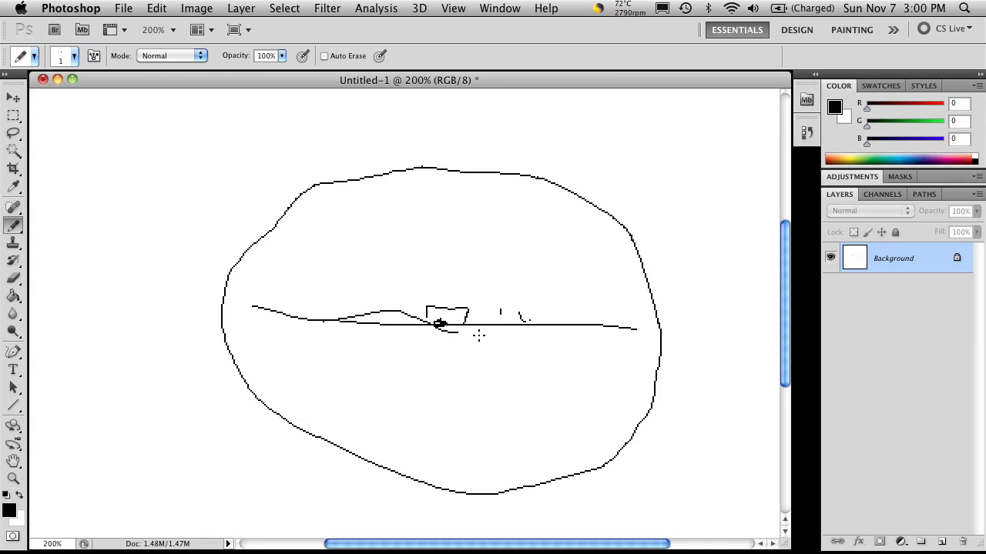
mouse_move(480, 380)
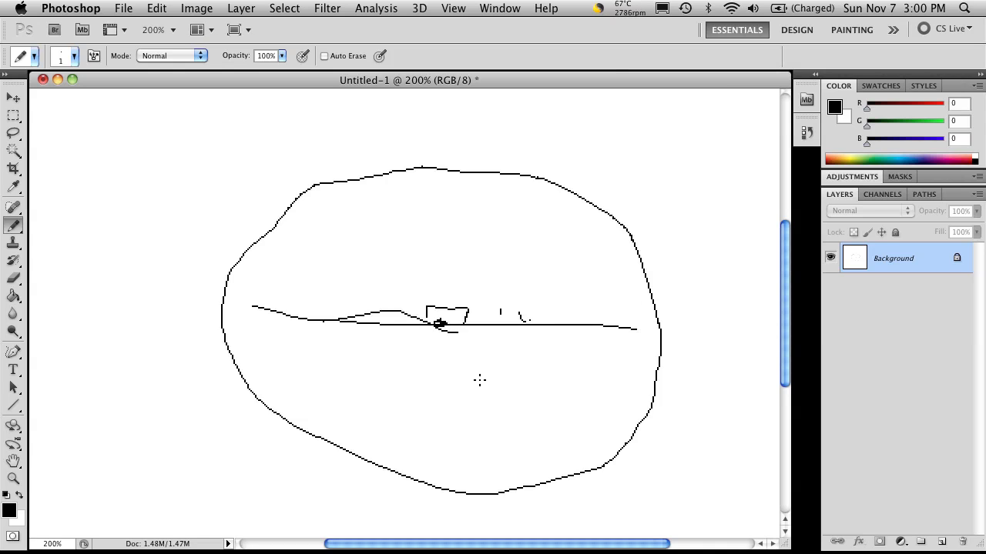
mouse_move(615, 339)
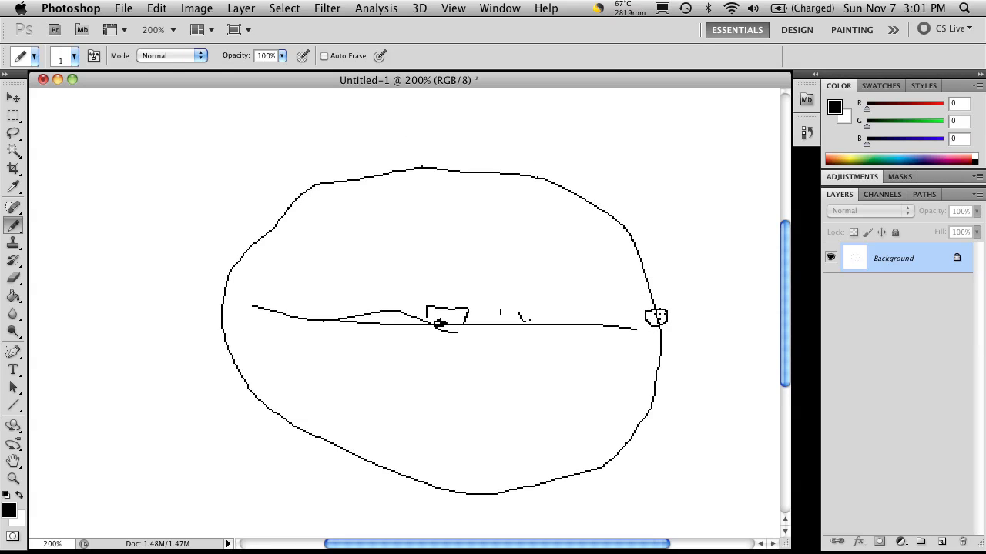
mouse_move(684, 329)
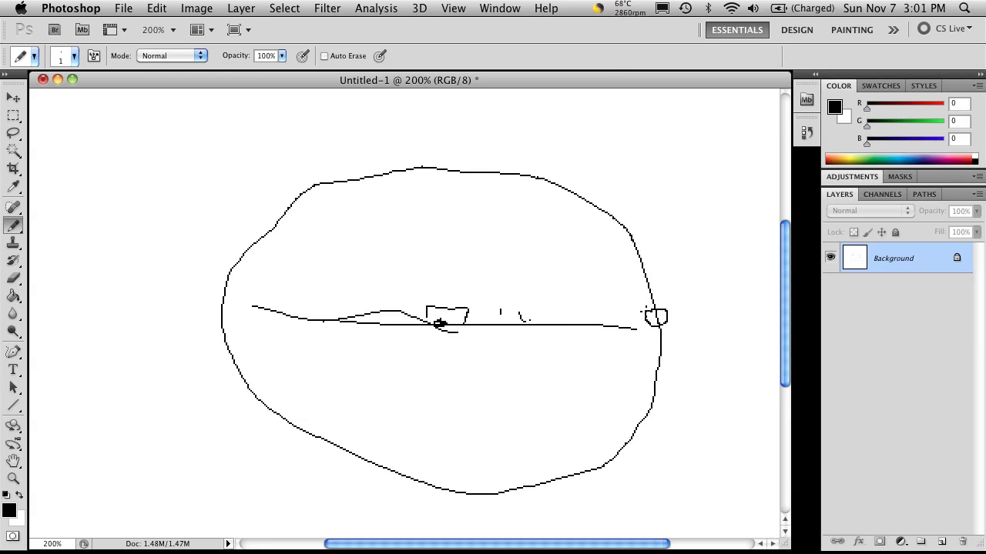
Step: Add short dash strokes beside the small circle on the right of the ground line
drag(647, 318, 631, 318)
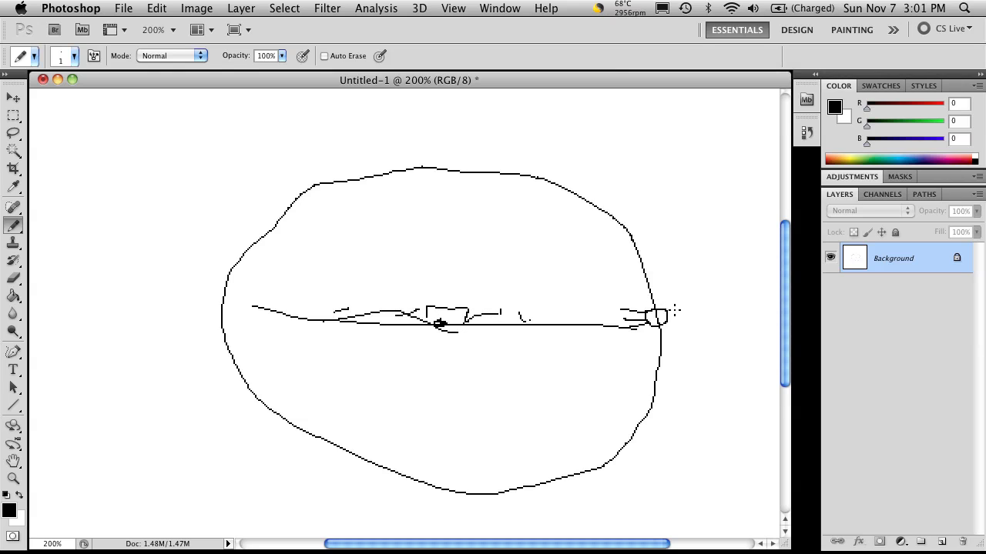
mouse_move(670, 340)
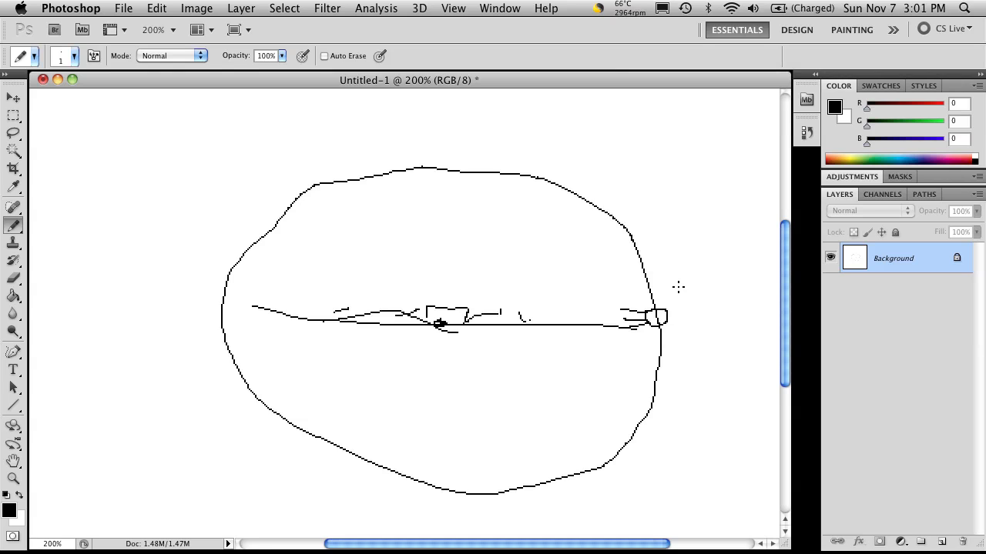
mouse_move(669, 305)
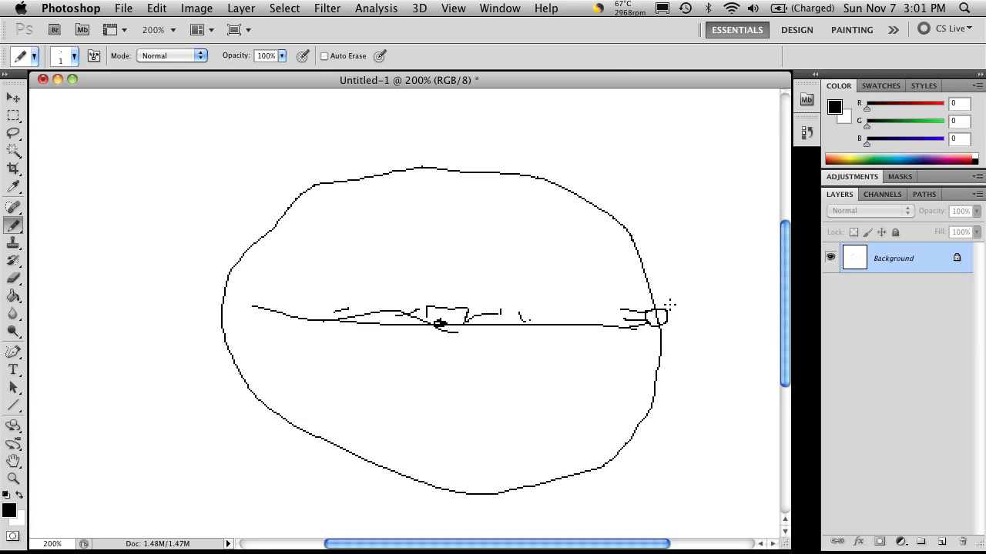
mouse_move(685, 354)
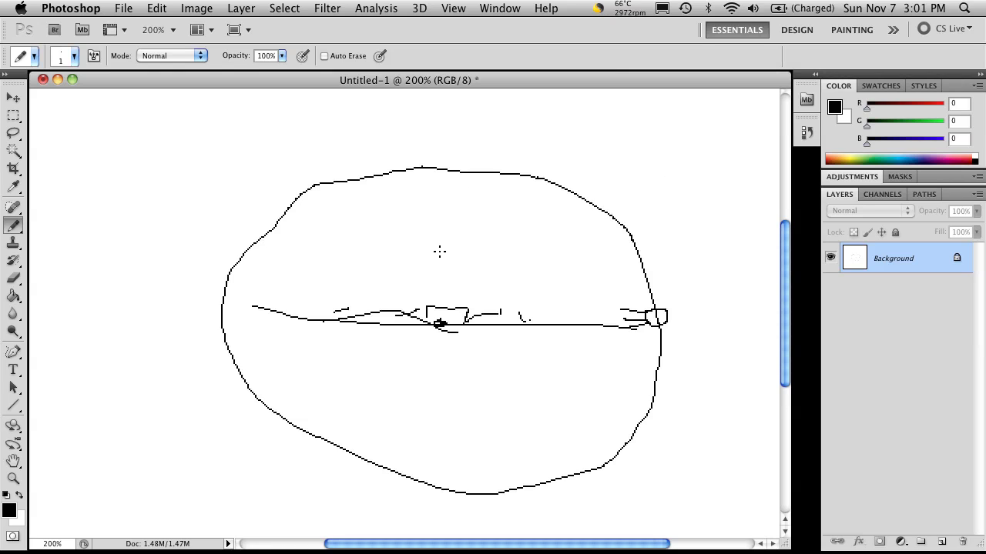
mouse_move(622, 161)
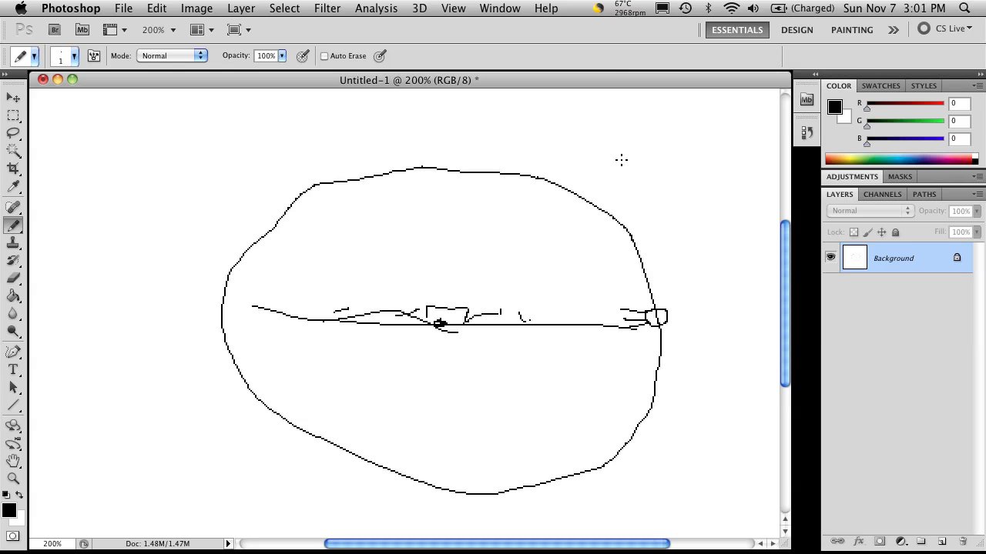
mouse_move(612, 138)
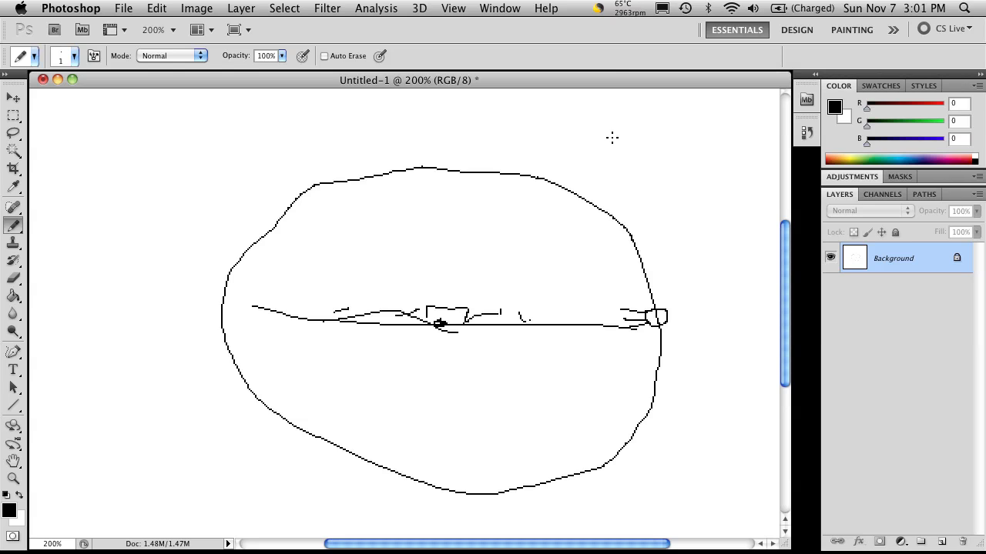
mouse_move(624, 117)
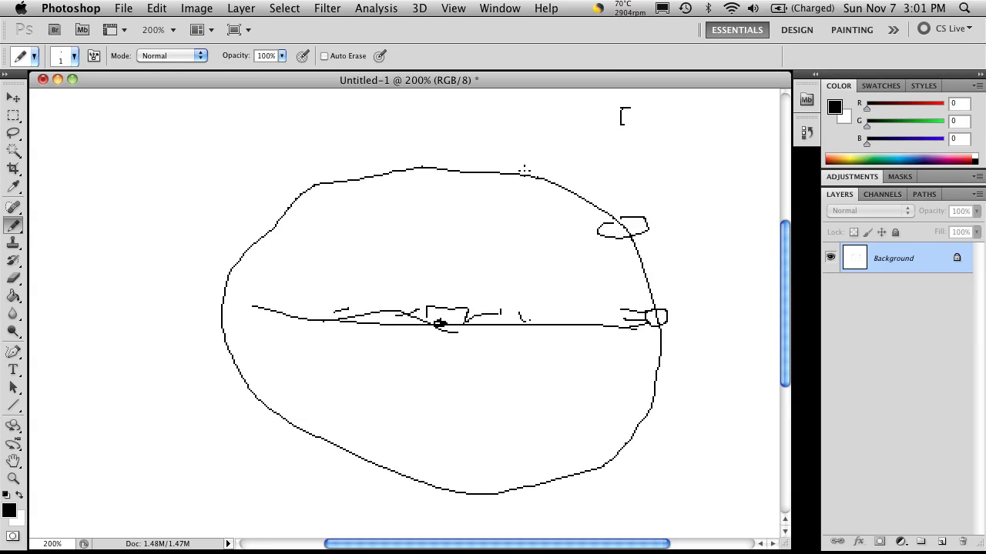
Step: Draw small ellipses along the upper orbit with short vertical lines beneath them
drag(346, 139, 532, 193)
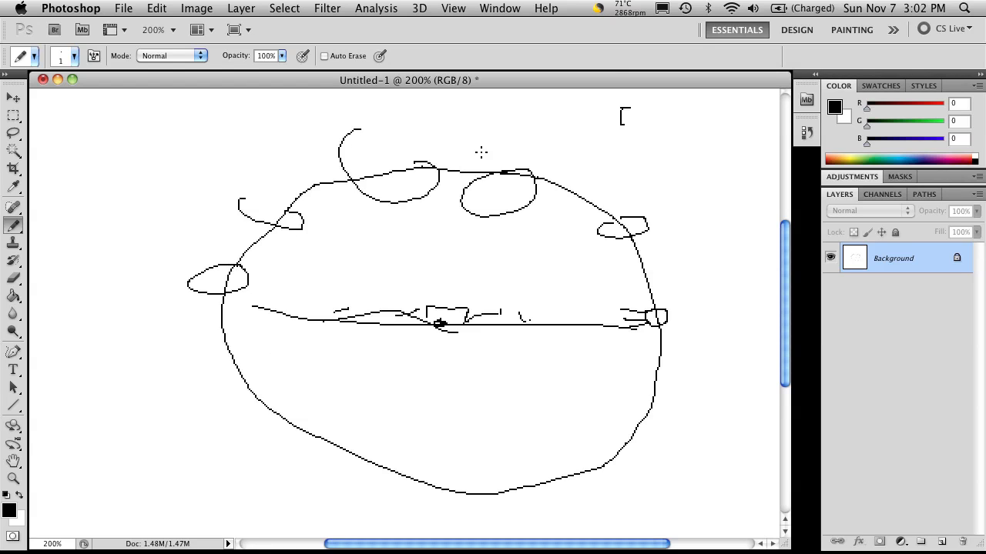
mouse_move(730, 245)
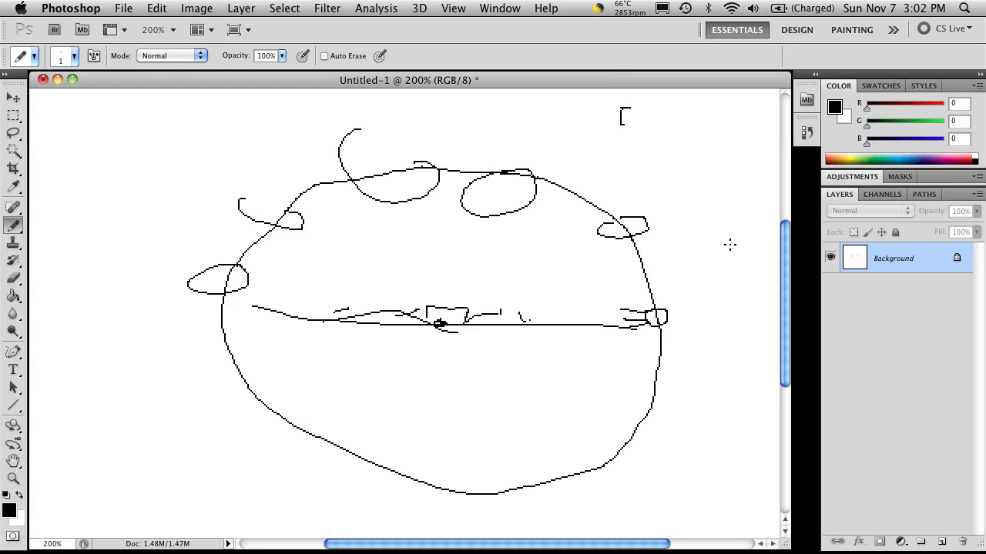
mouse_move(800, 300)
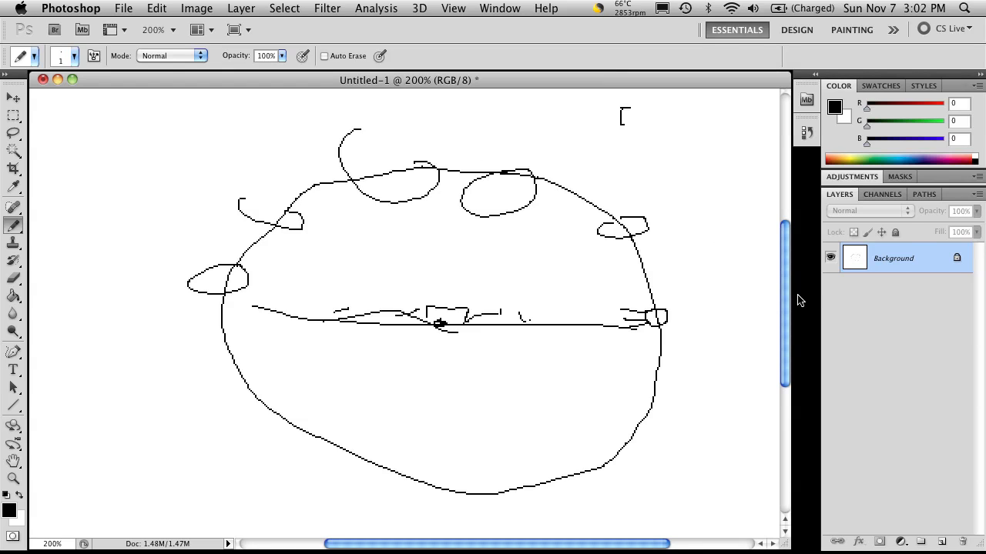
mouse_move(704, 293)
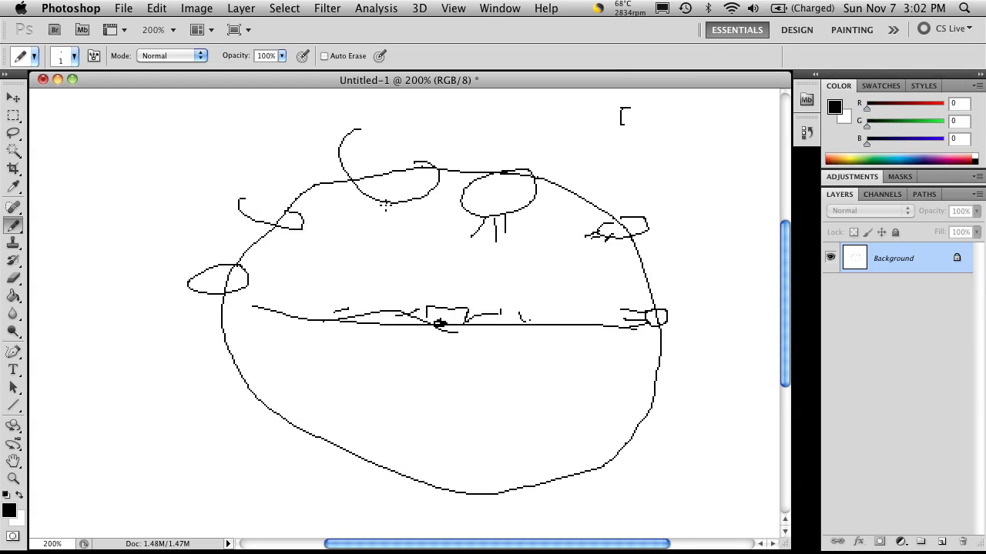
drag(385, 192, 416, 223)
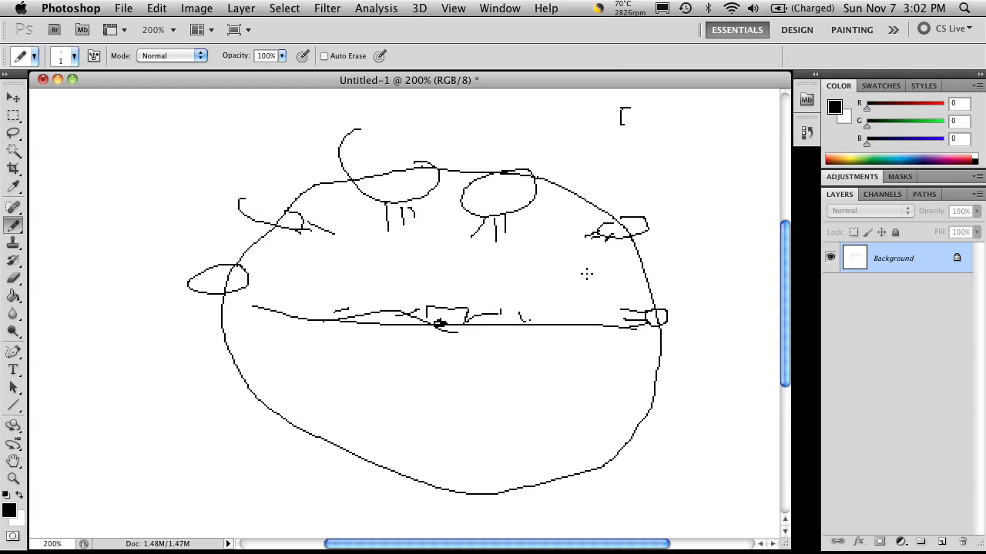
mouse_move(688, 315)
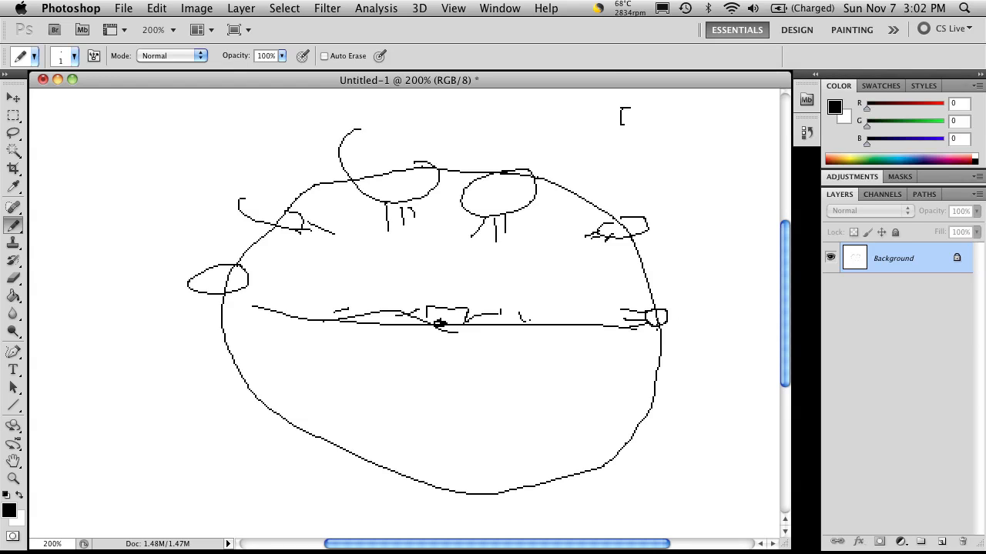
mouse_move(727, 320)
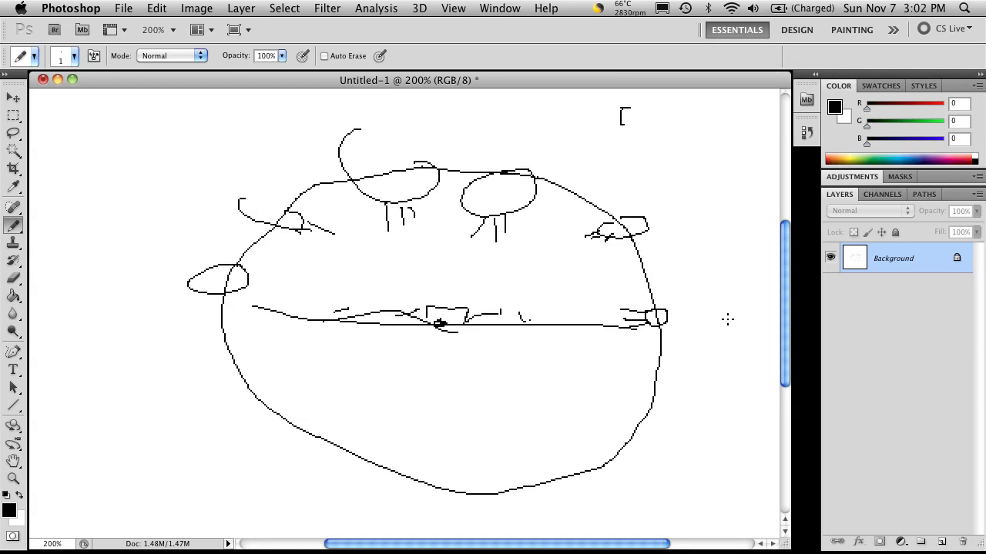
mouse_move(730, 310)
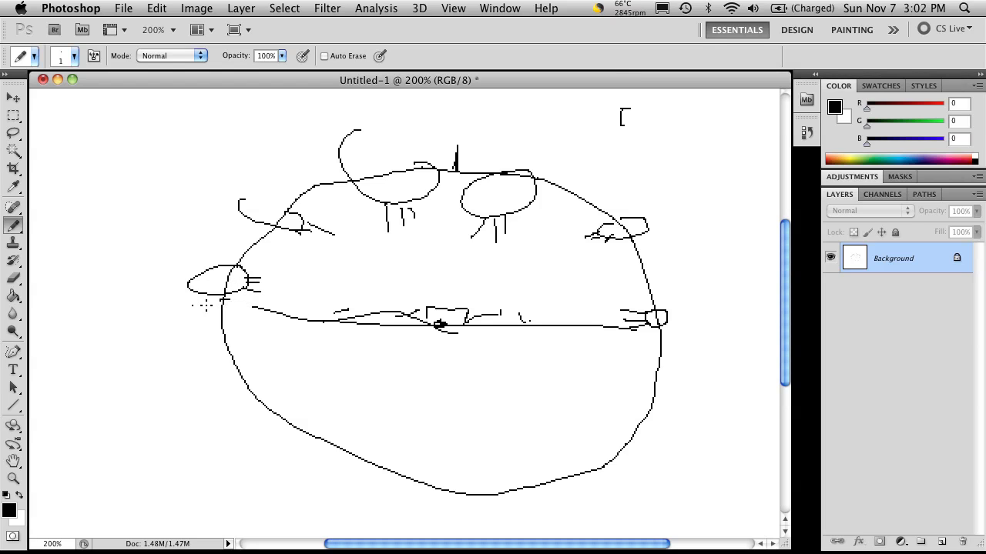
Step: Draw a long horizontal line across the terrain plane and mark its left end
drag(196, 307, 743, 330)
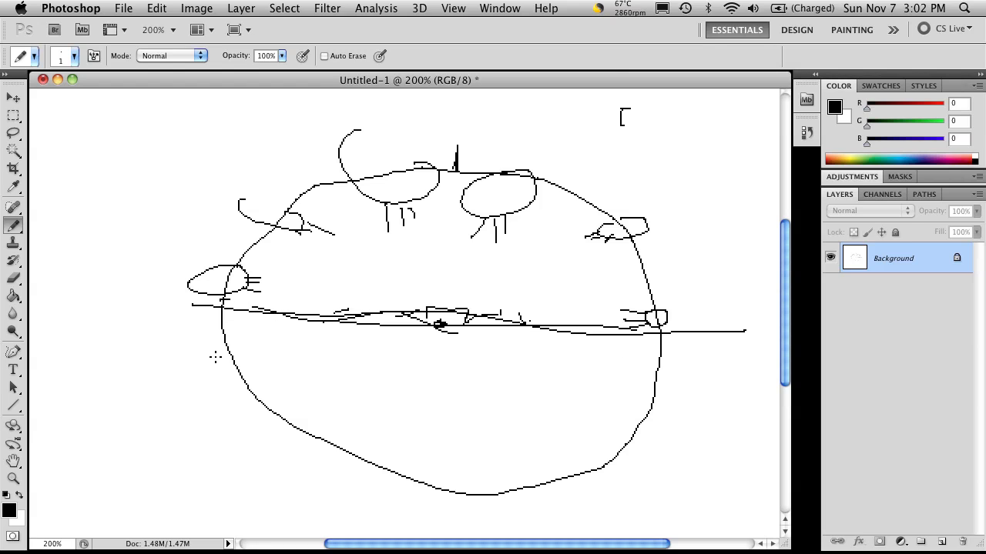
mouse_move(603, 250)
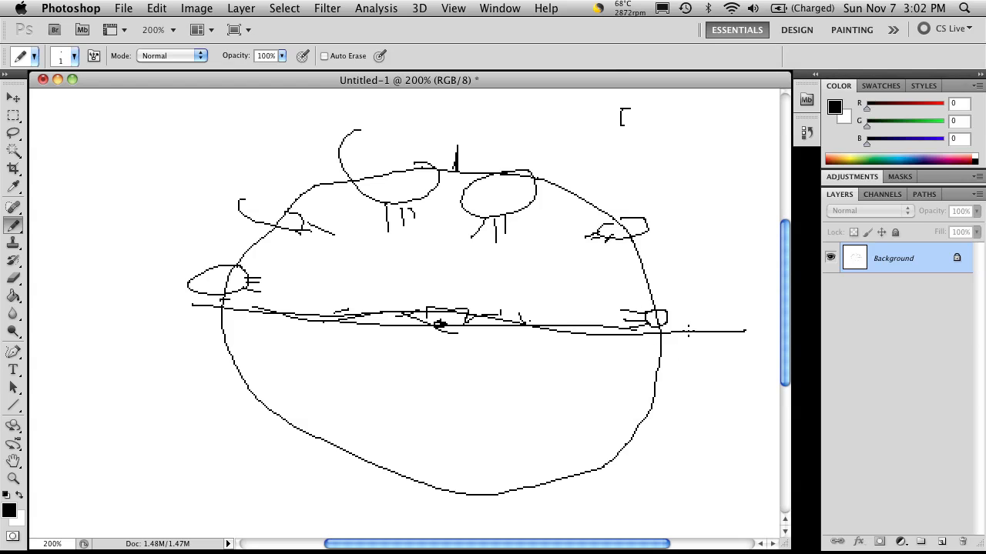
mouse_move(314, 377)
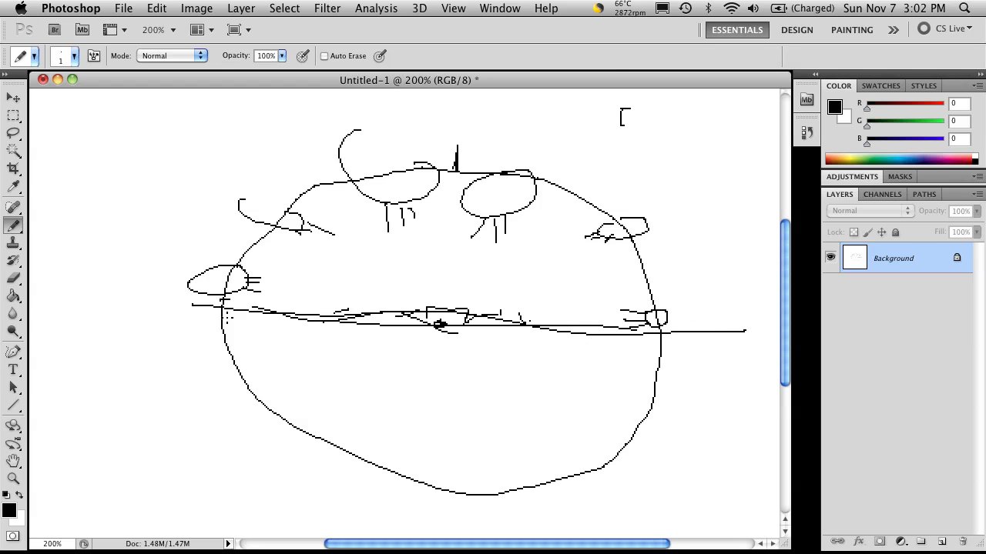
click(219, 320)
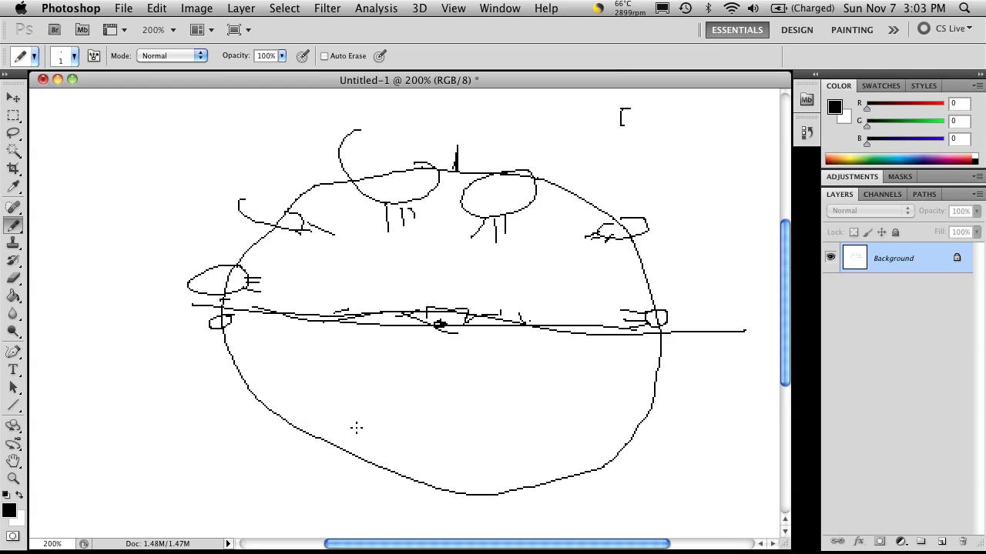
mouse_move(674, 317)
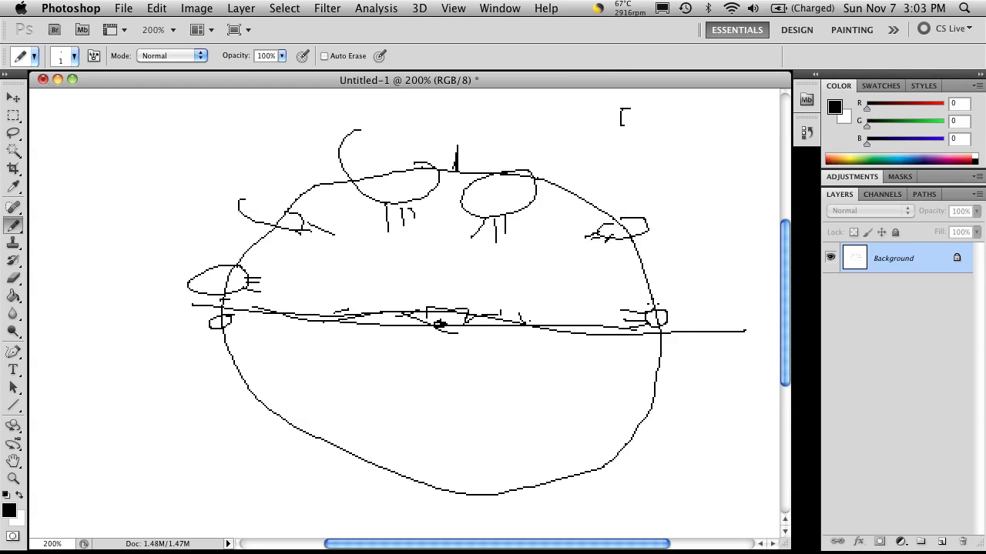
mouse_move(513, 161)
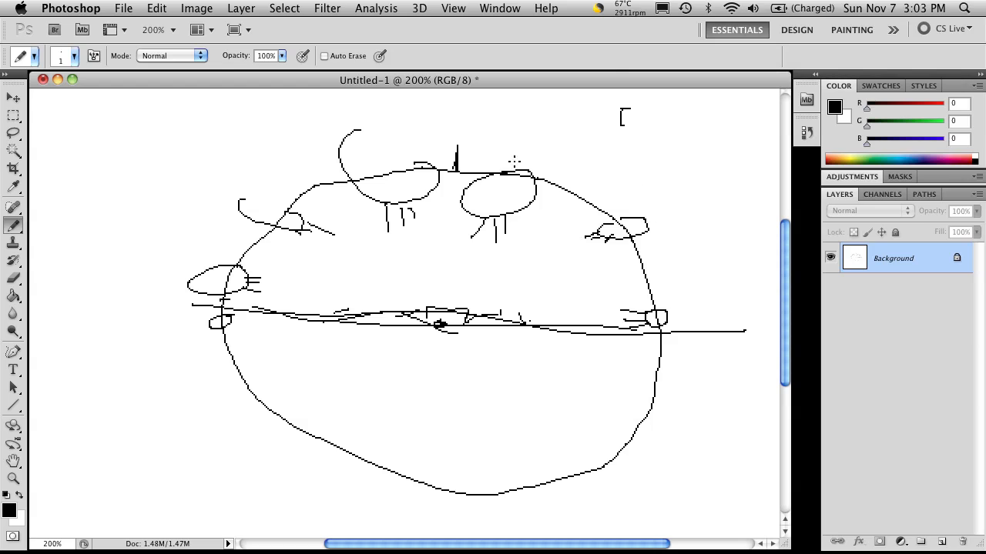
mouse_move(468, 269)
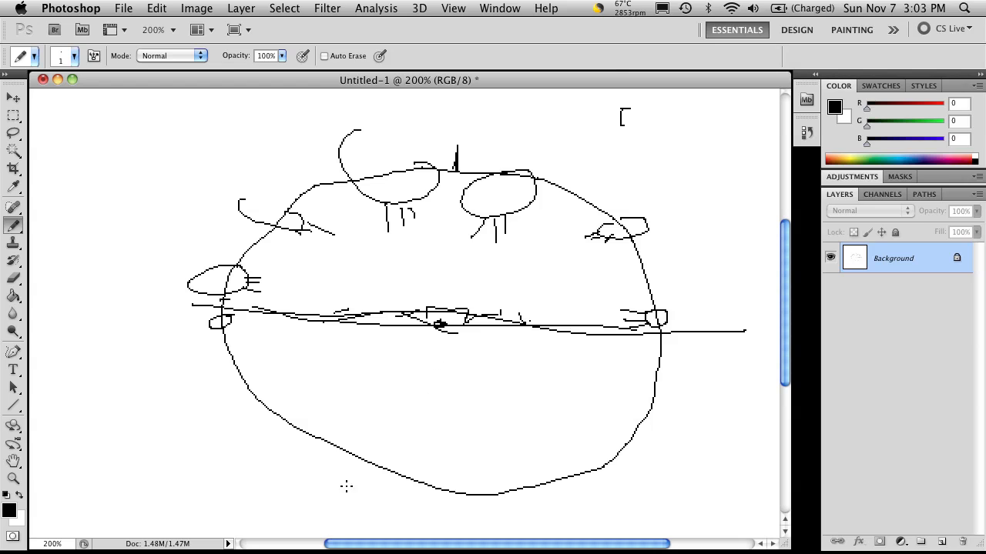
mouse_move(576, 264)
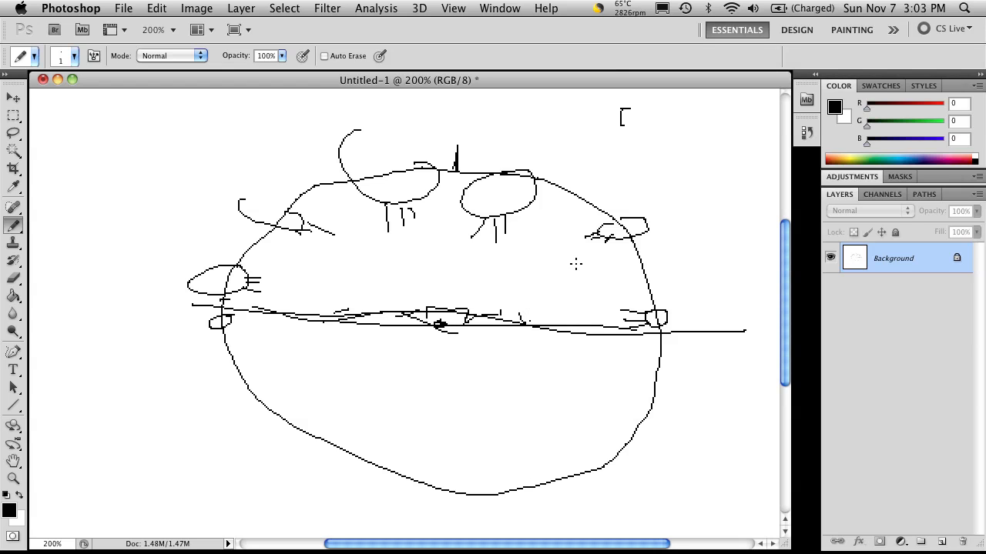
mouse_move(481, 331)
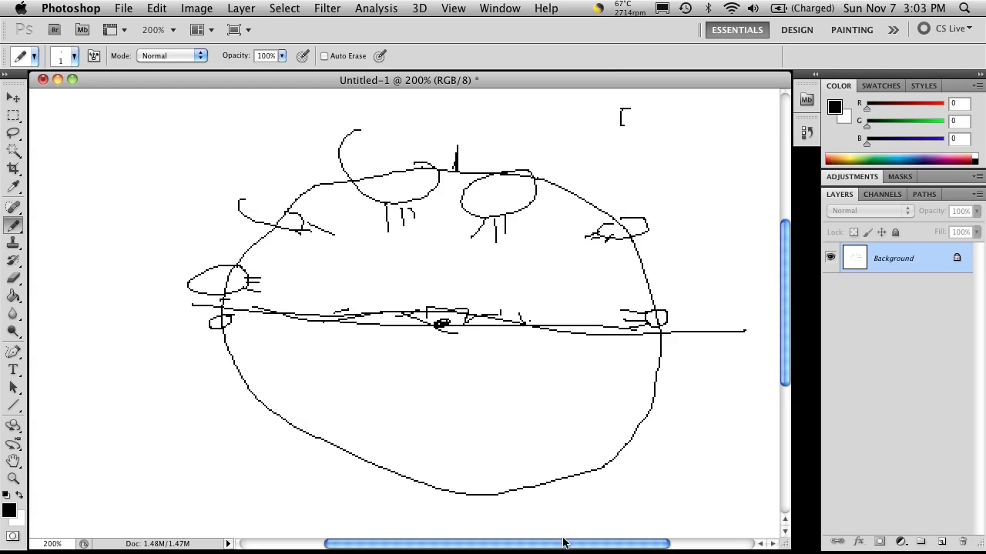
mouse_move(686, 376)
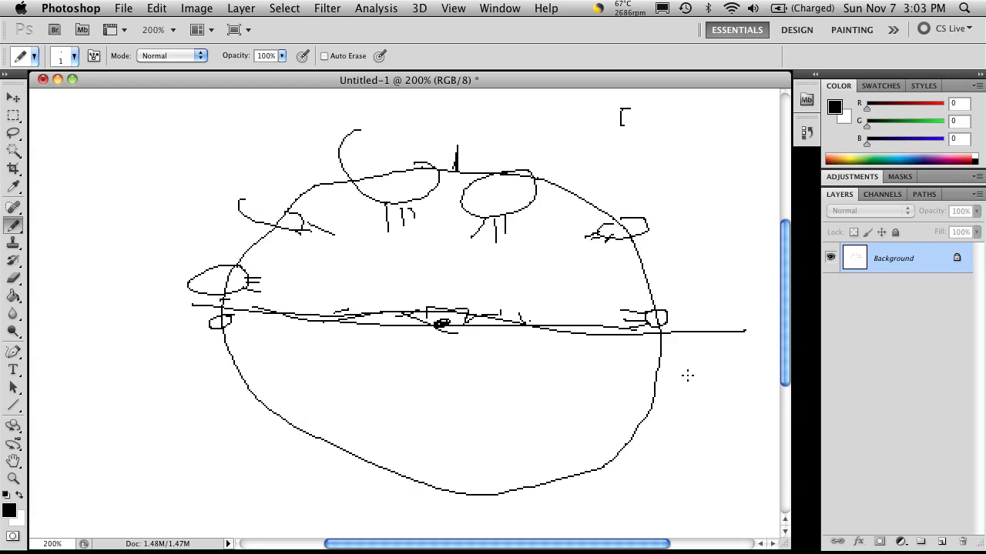
mouse_move(697, 254)
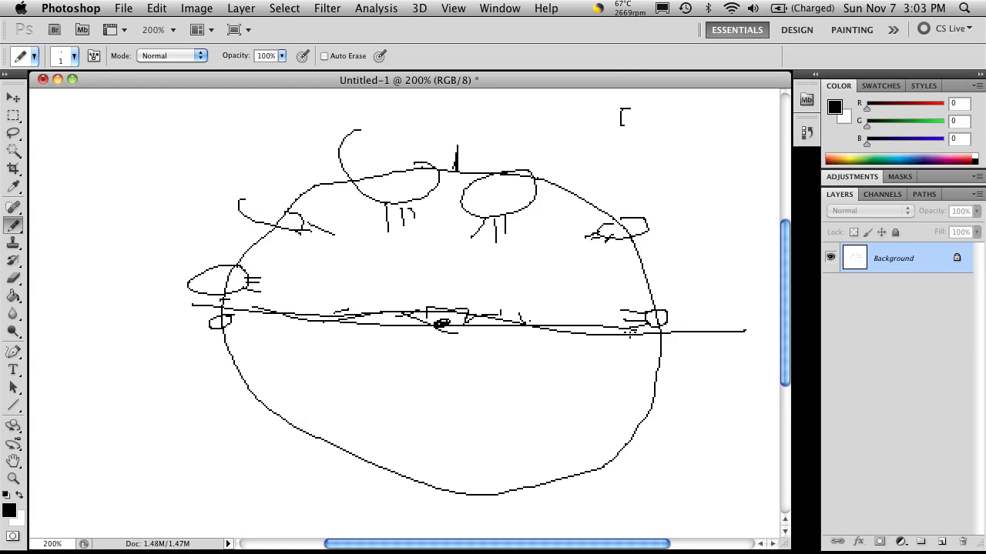
mouse_move(670, 297)
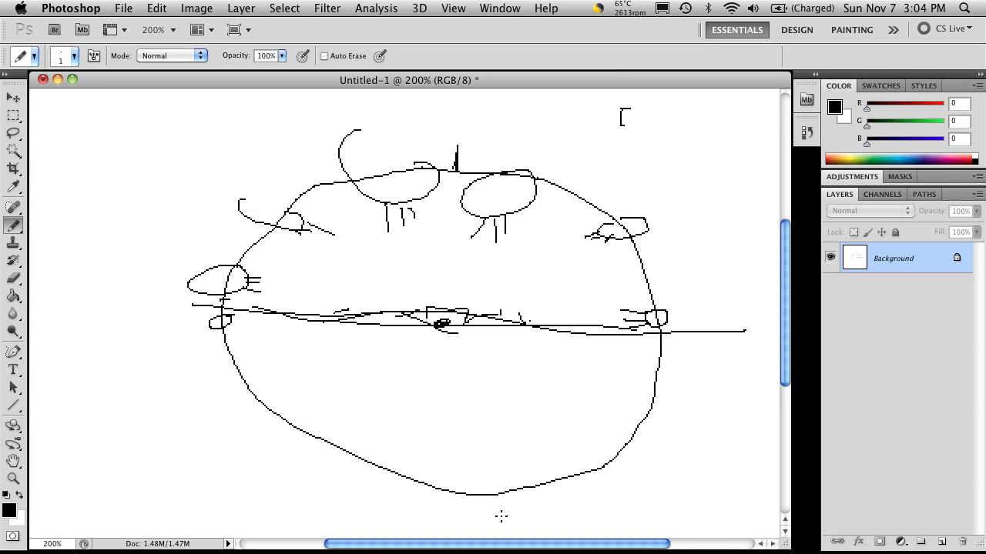
mouse_move(622, 275)
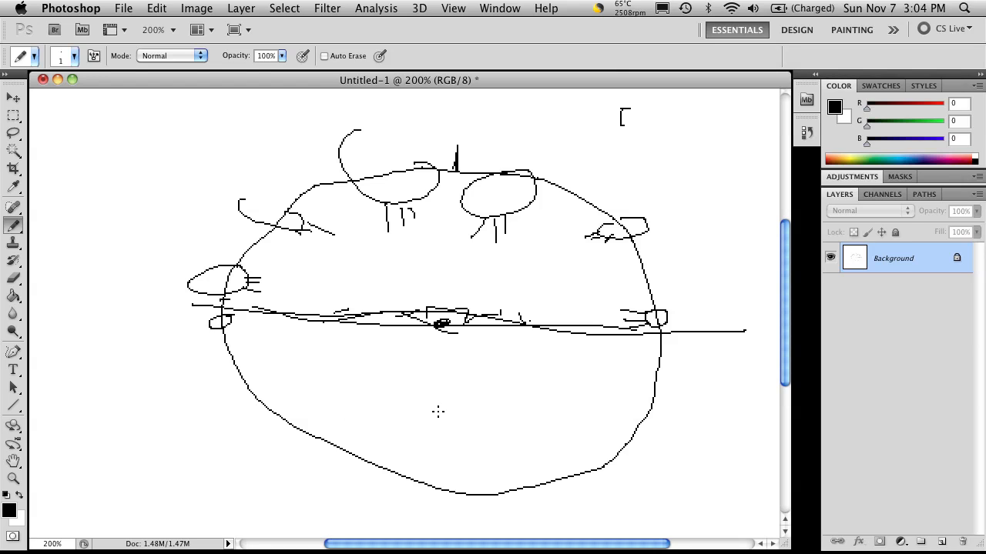
mouse_move(233, 340)
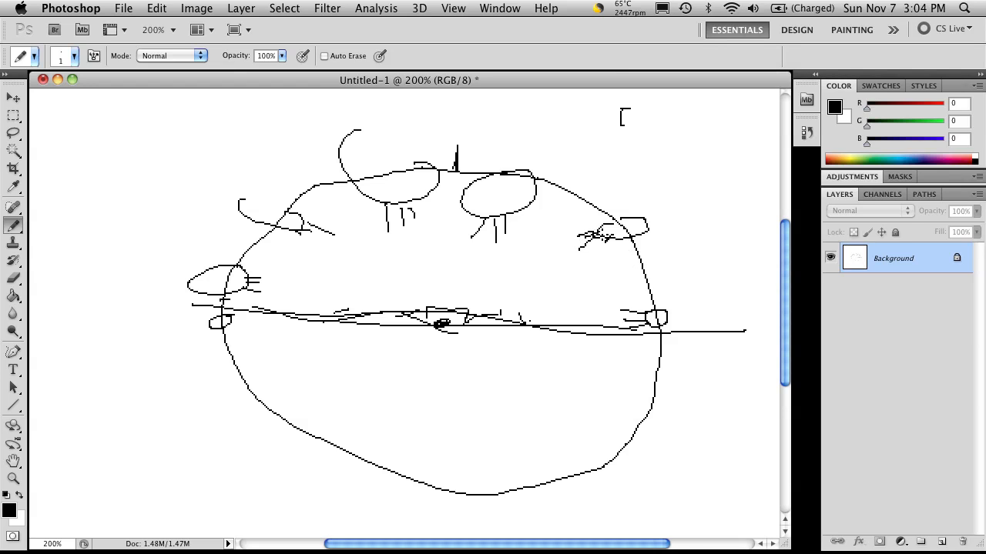
mouse_move(459, 277)
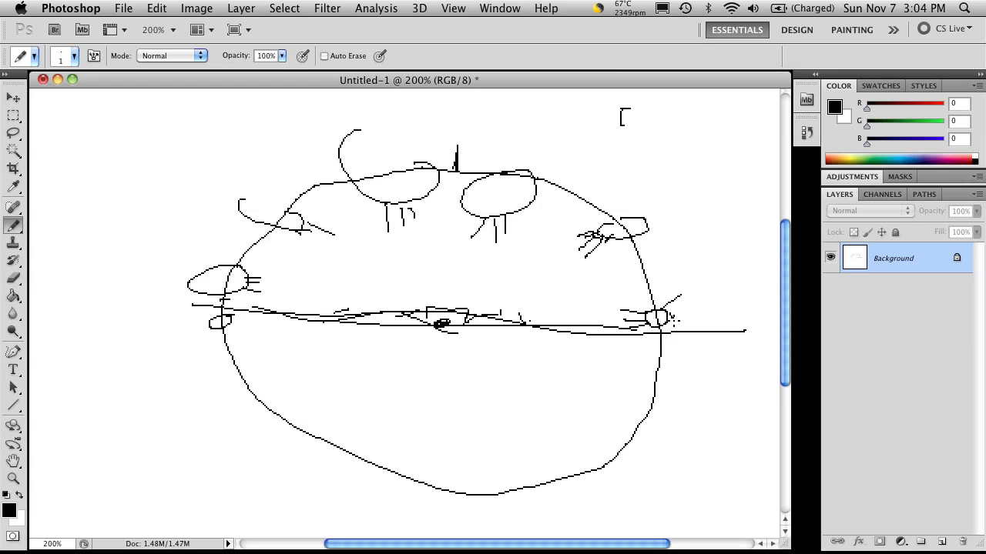
Step: Pencil short radiating rays around the small circle on the right
drag(658, 315, 674, 350)
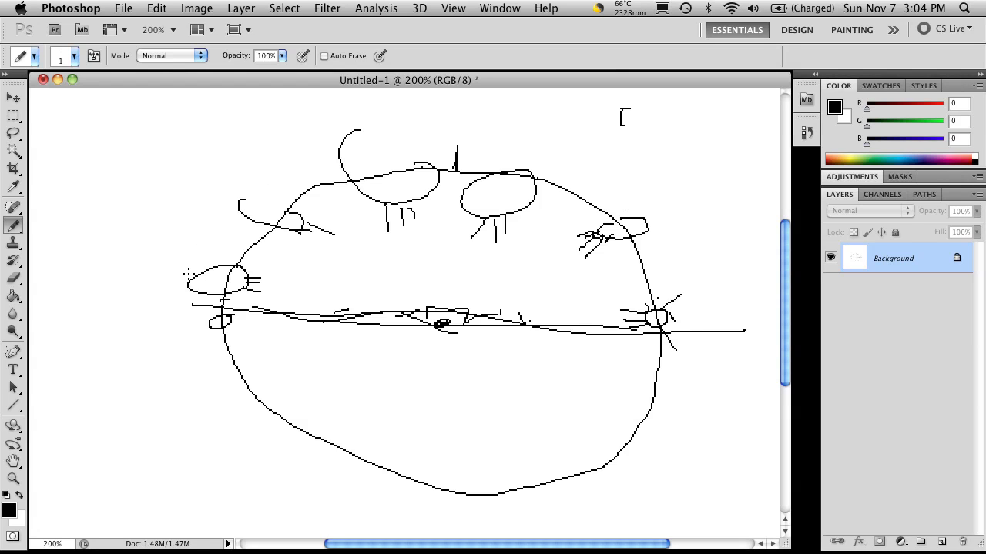
mouse_move(435, 130)
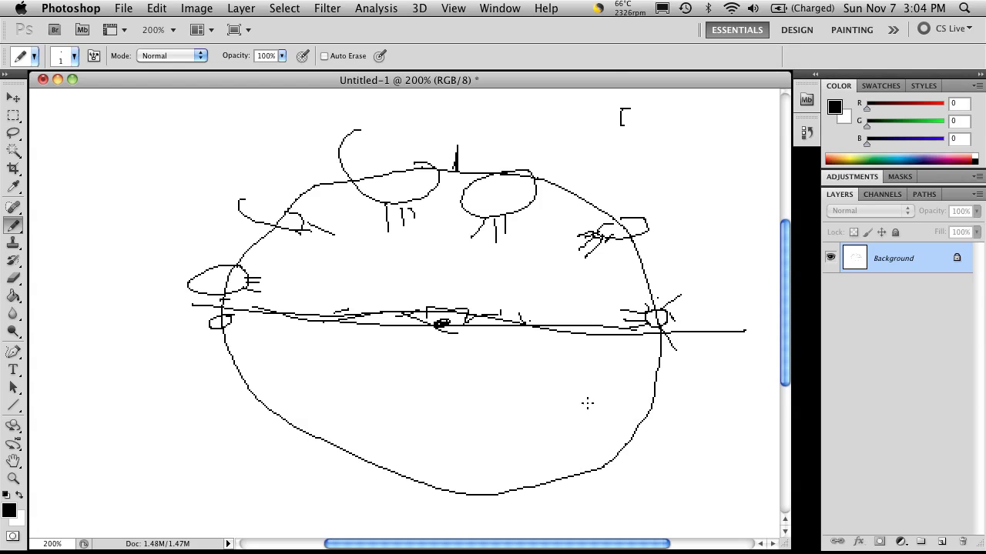
mouse_move(506, 372)
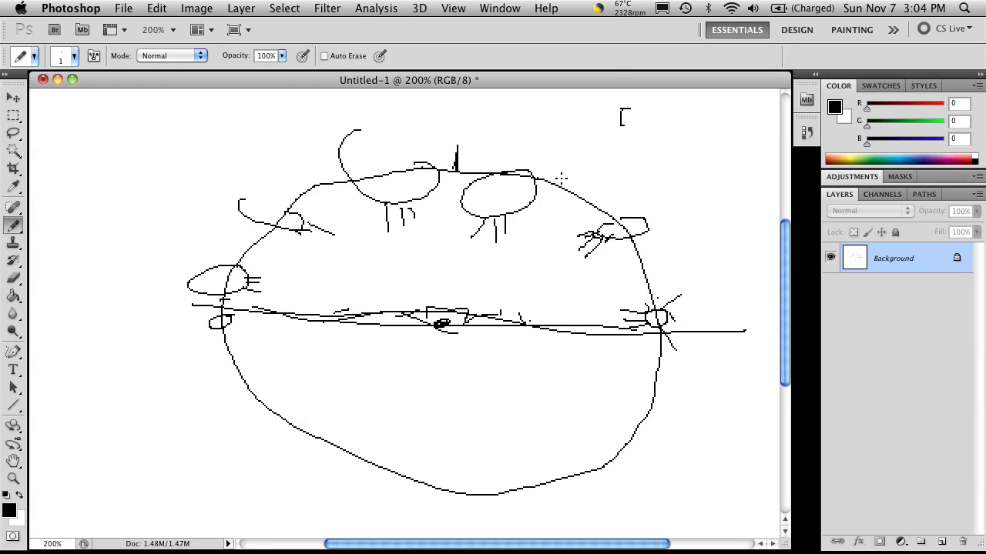
mouse_move(643, 117)
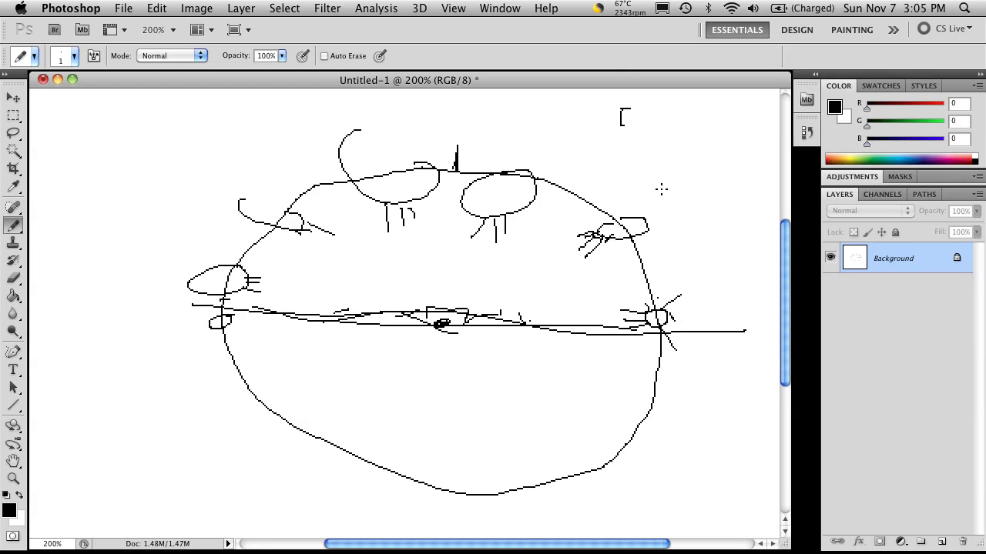
mouse_move(696, 178)
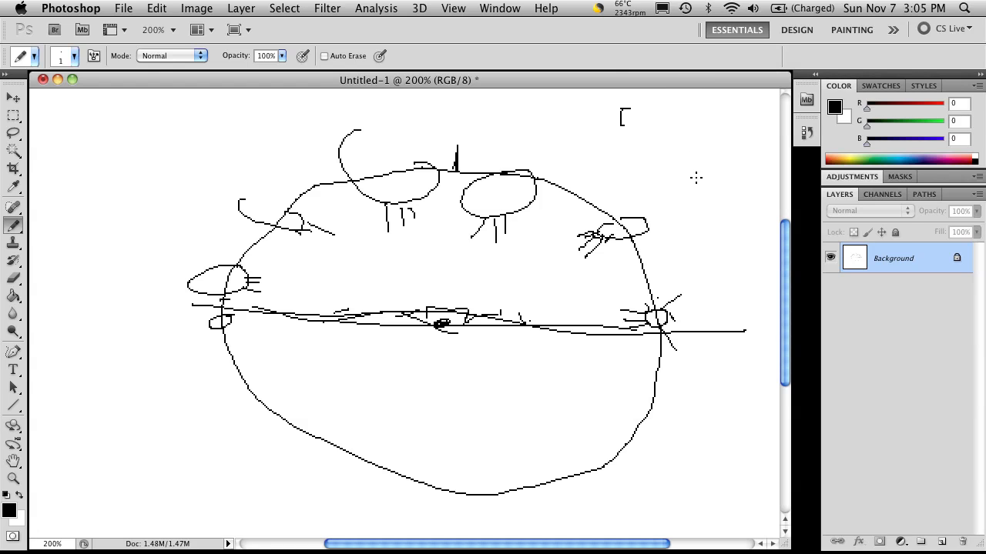
mouse_move(667, 198)
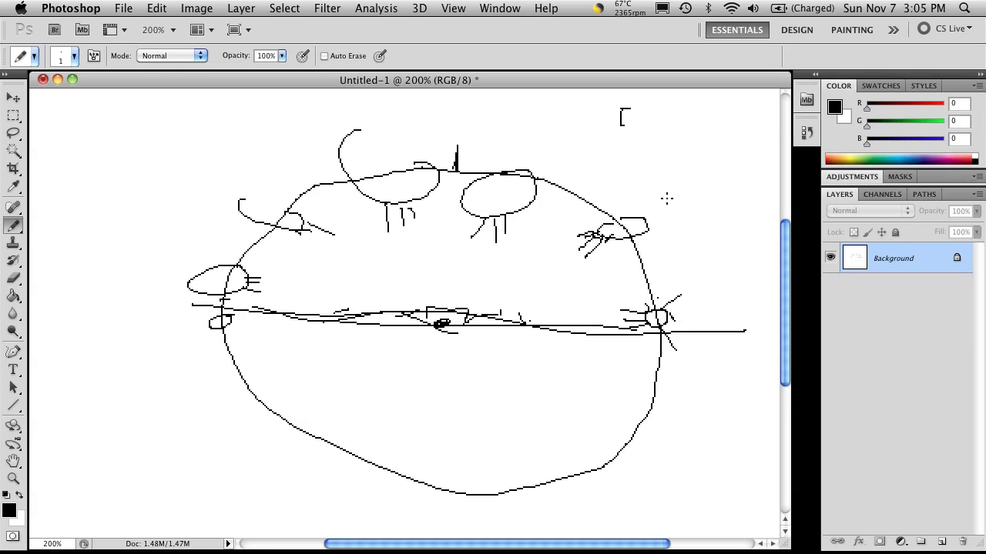
mouse_move(685, 213)
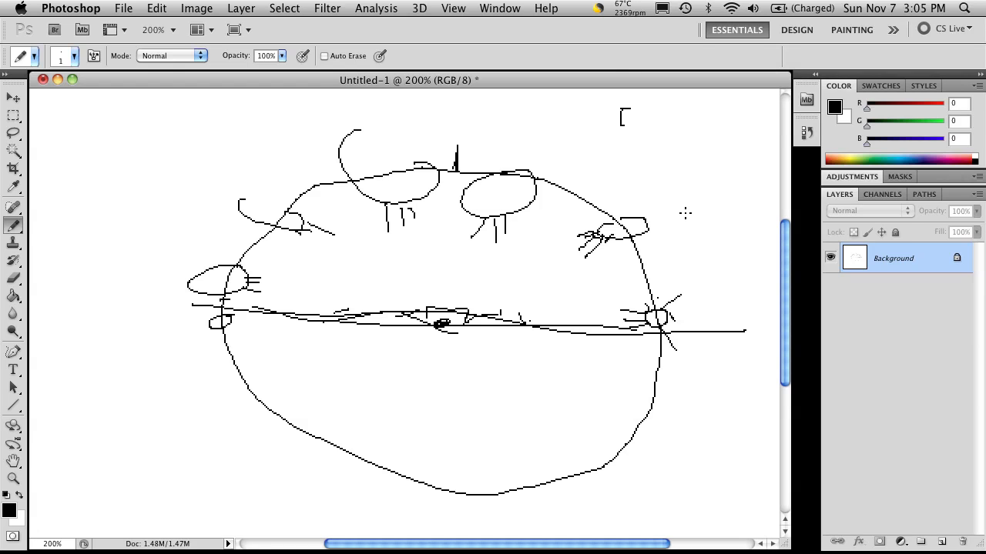
mouse_move(522, 203)
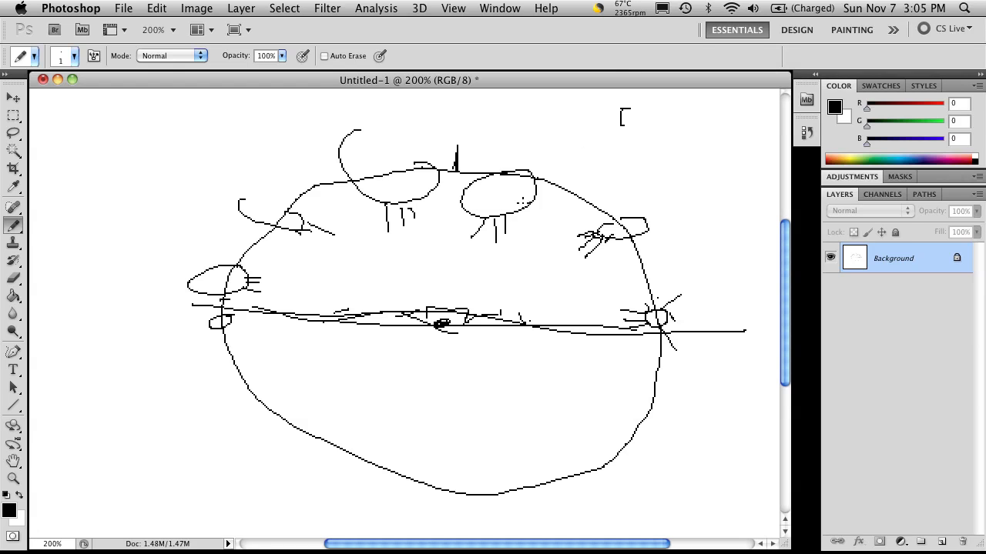
mouse_move(556, 252)
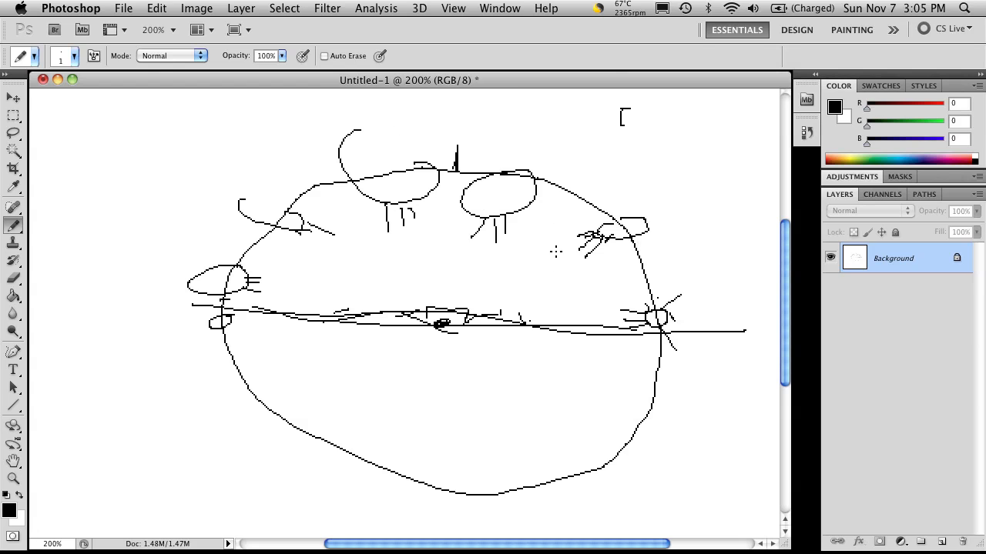
mouse_move(418, 365)
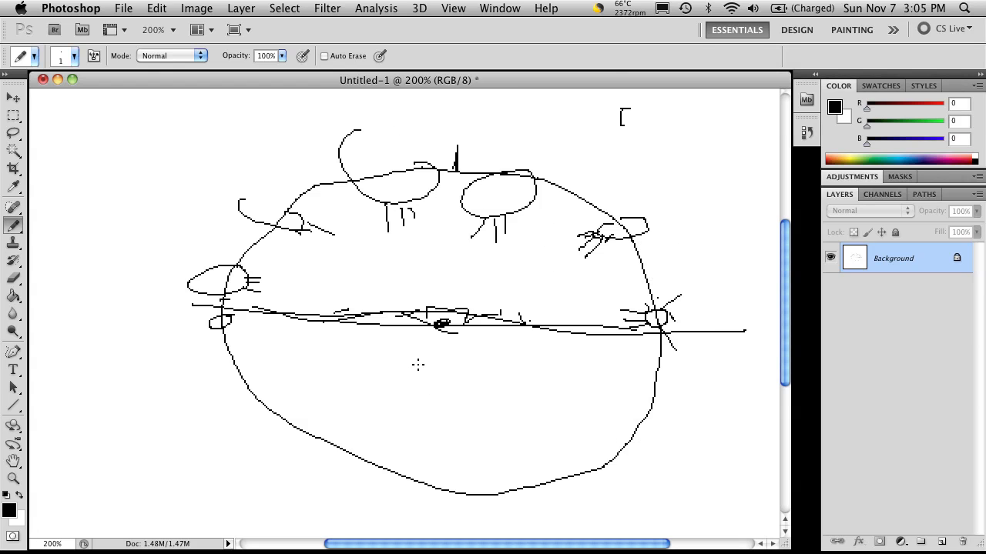
mouse_move(707, 273)
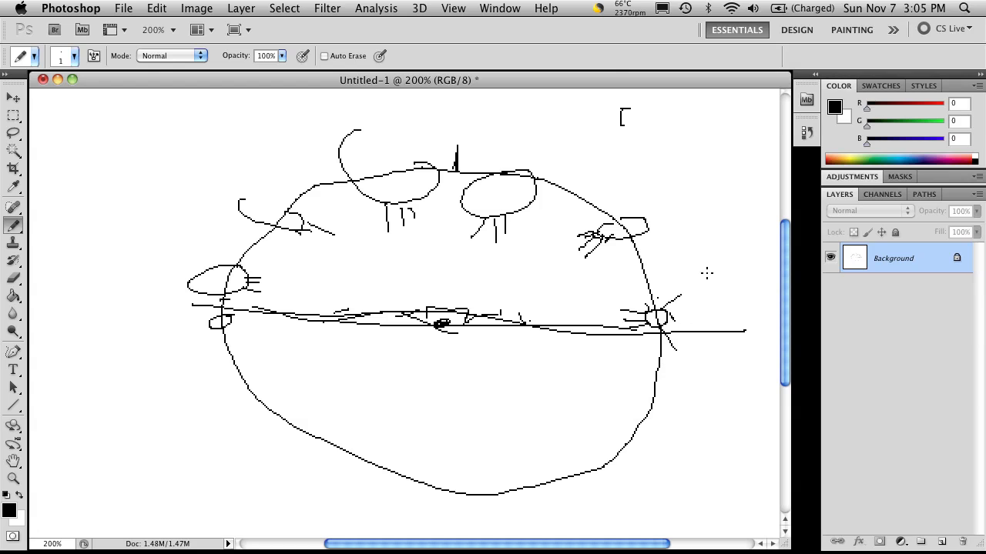
mouse_move(685, 215)
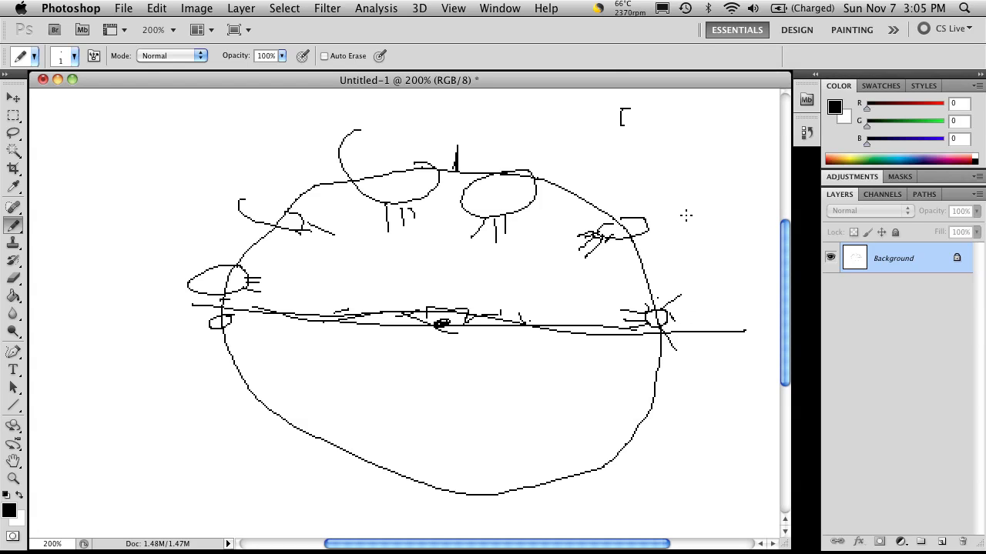